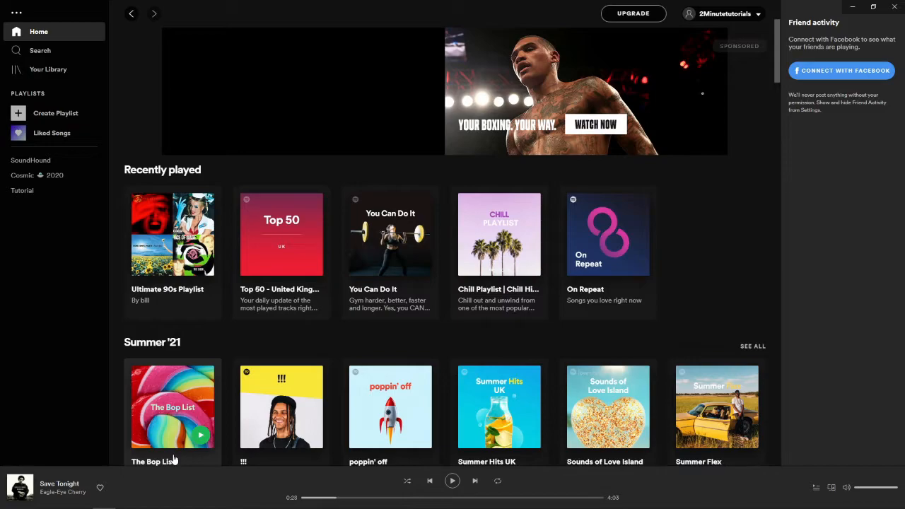
mouse_move(481, 406)
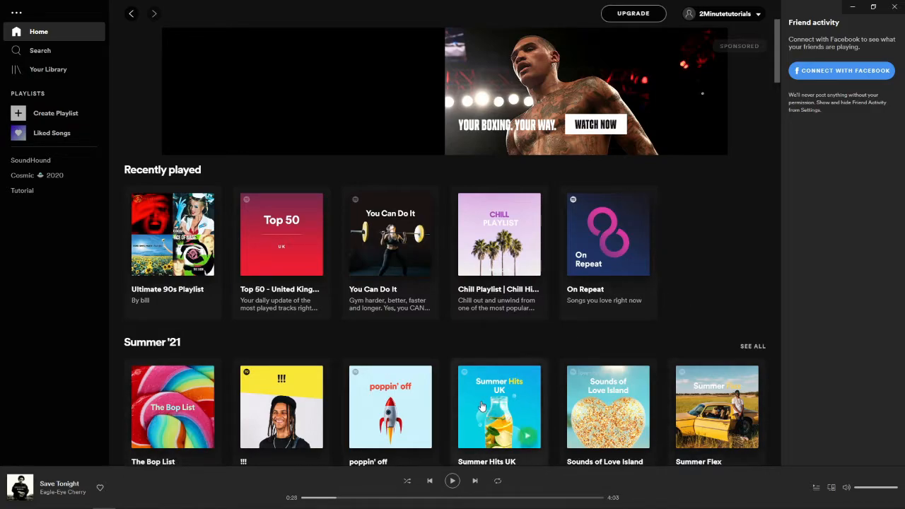
mouse_move(442, 187)
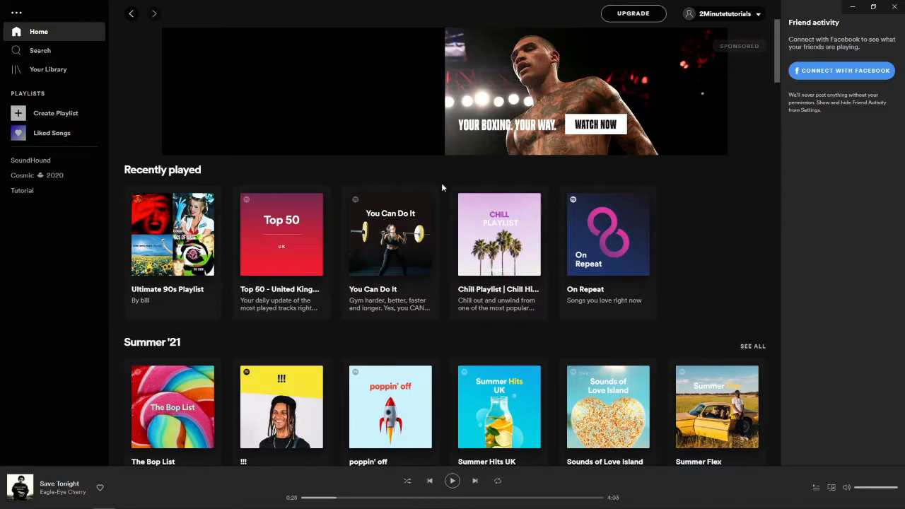
mouse_move(673, 285)
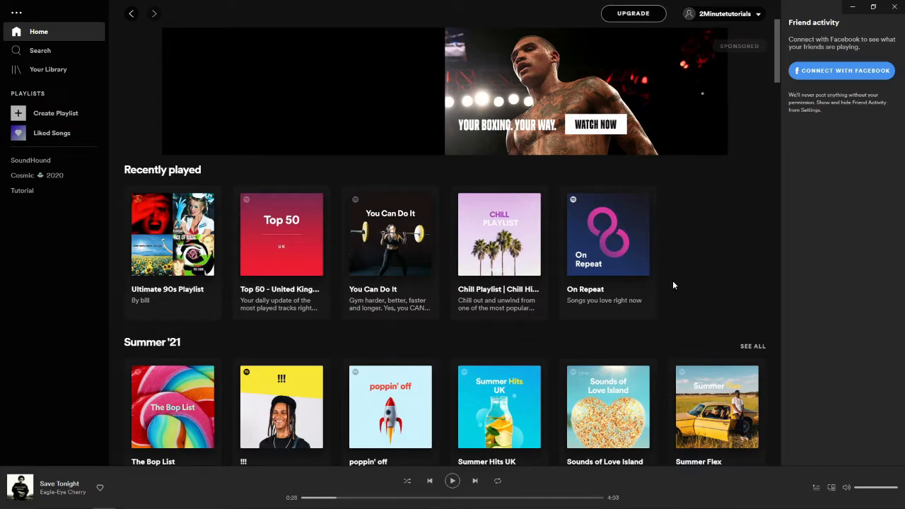
mouse_move(762, 5)
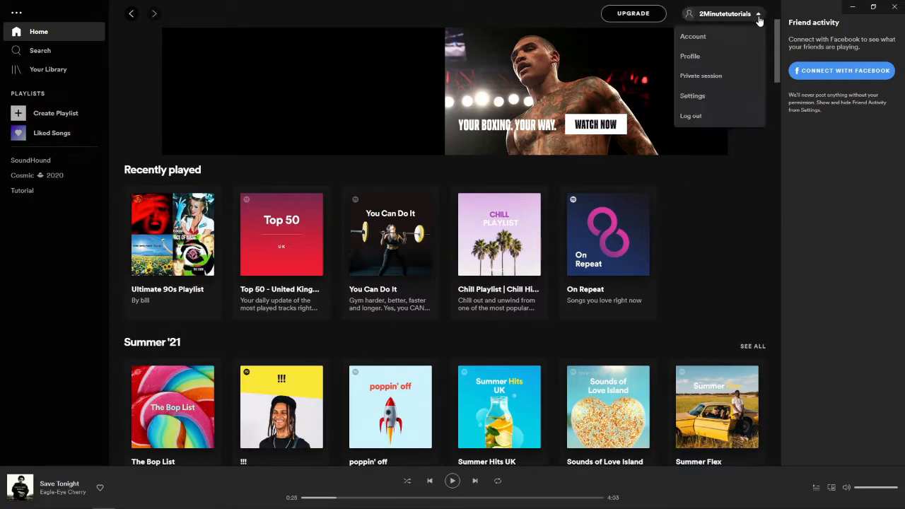
mouse_move(689, 56)
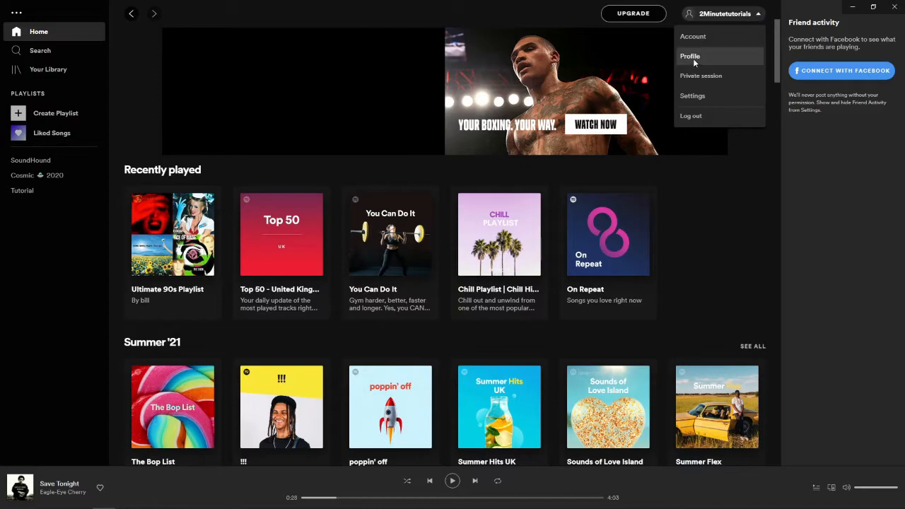
Step: Open your own Spotify profile page from the account menu
left_click(690, 56)
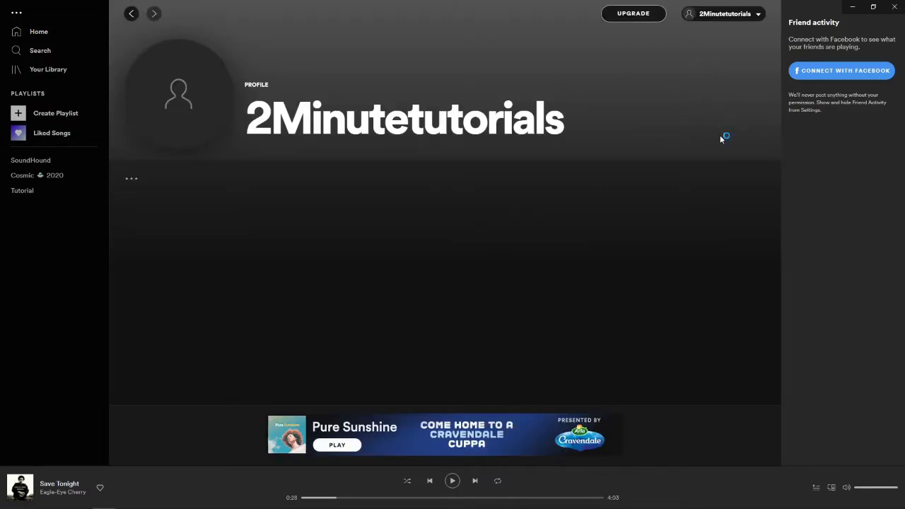
mouse_move(512, 260)
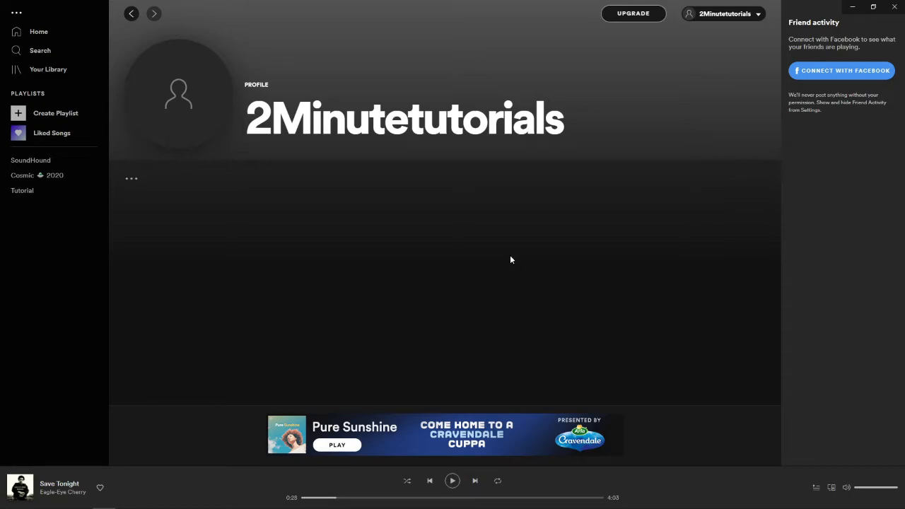
mouse_move(352, 227)
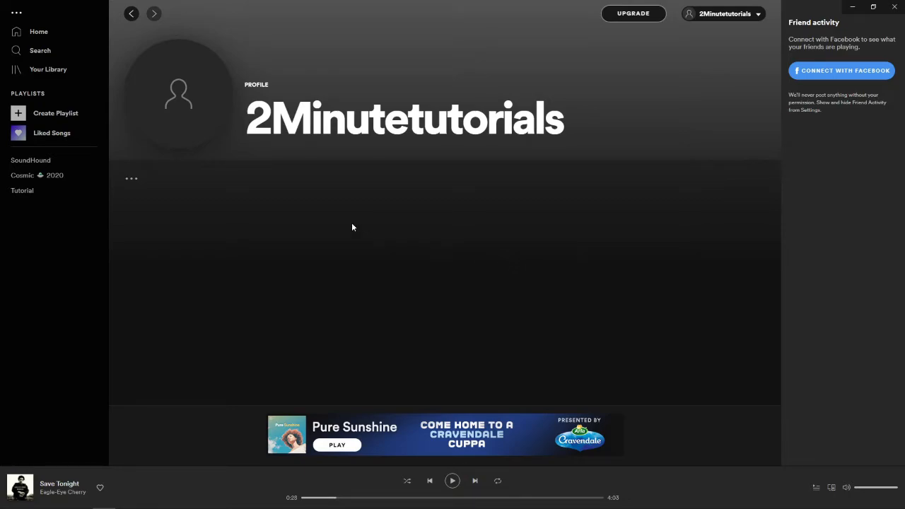
mouse_move(355, 214)
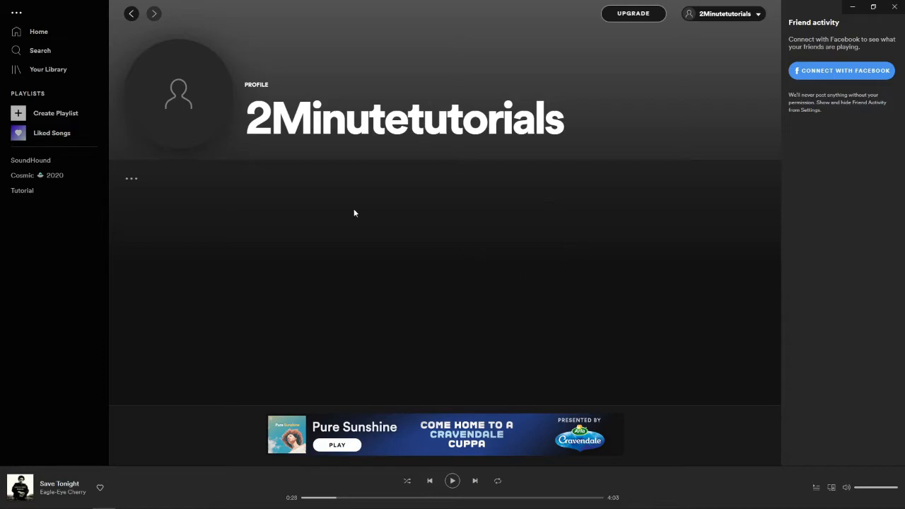
mouse_move(178, 95)
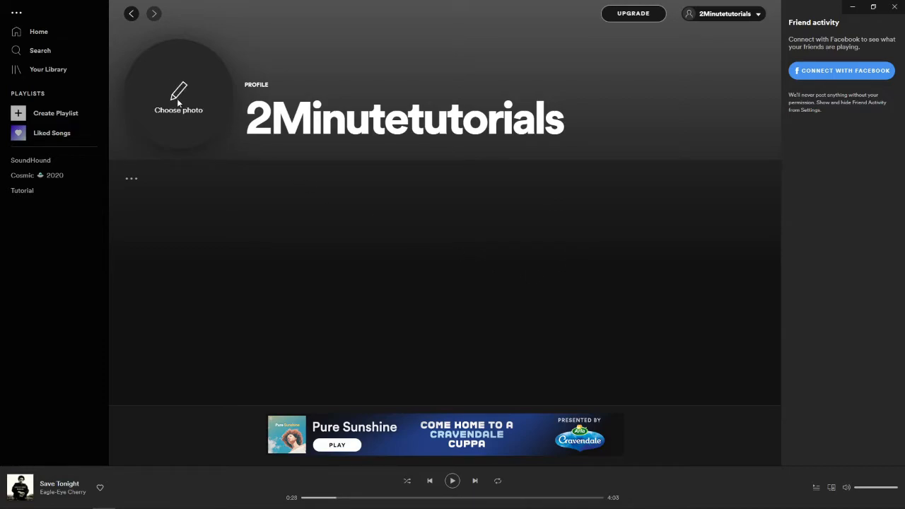
Step: Choose the How To Online image as the new profile photo and save it
left_click(178, 96)
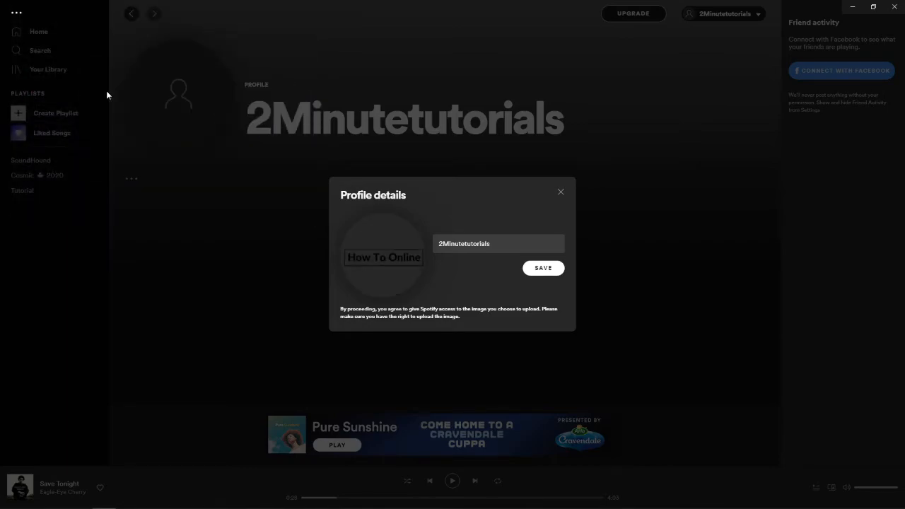
mouse_move(543, 273)
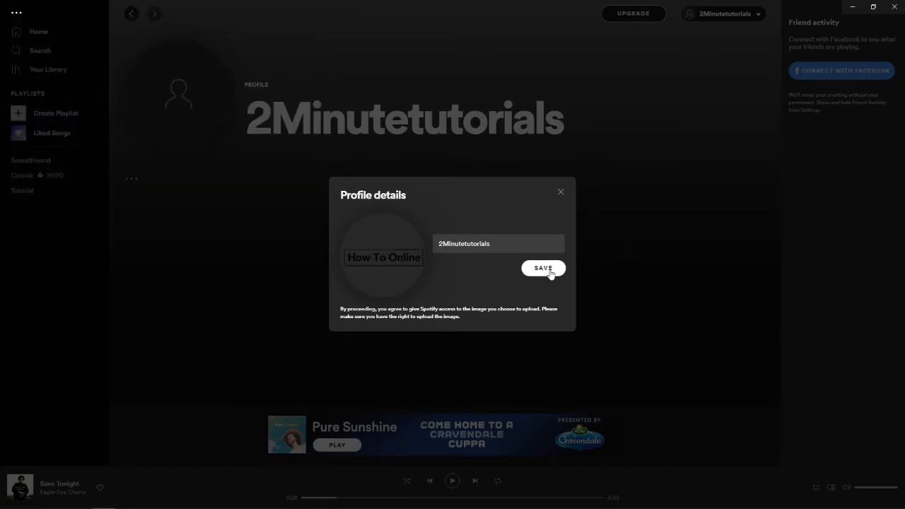
left_click(542, 268)
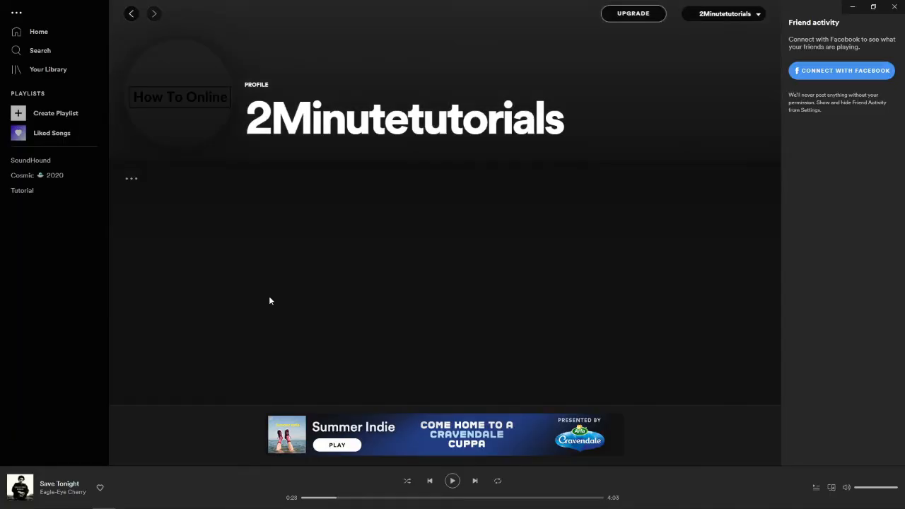